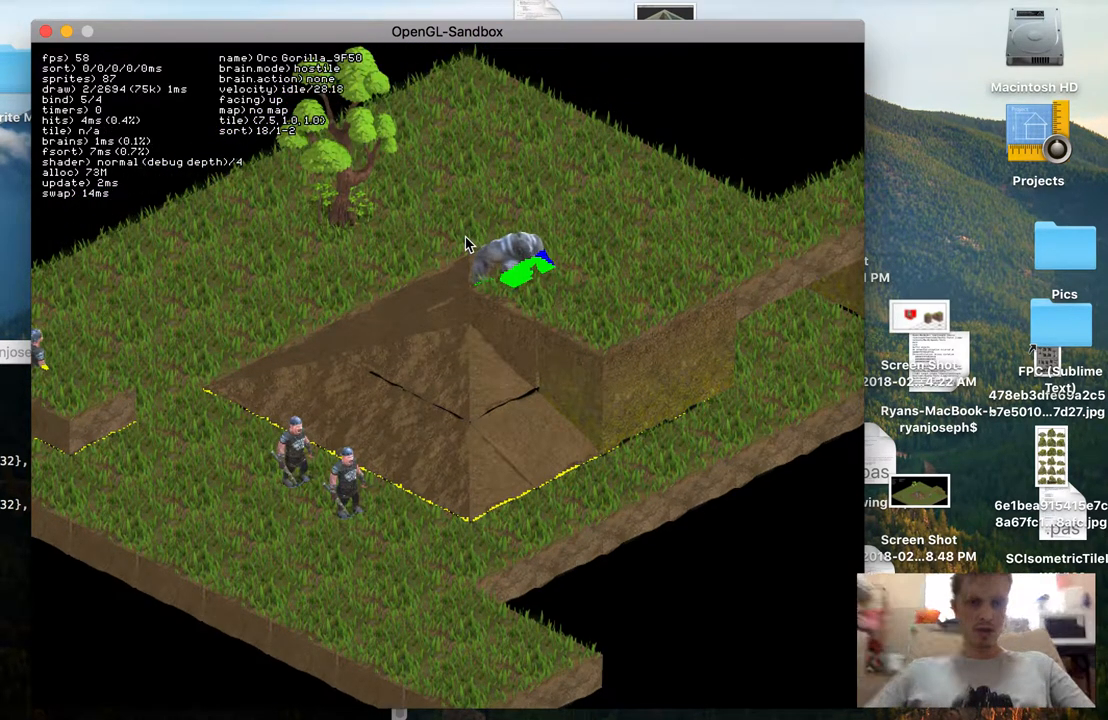
mouse_move(255, 357)
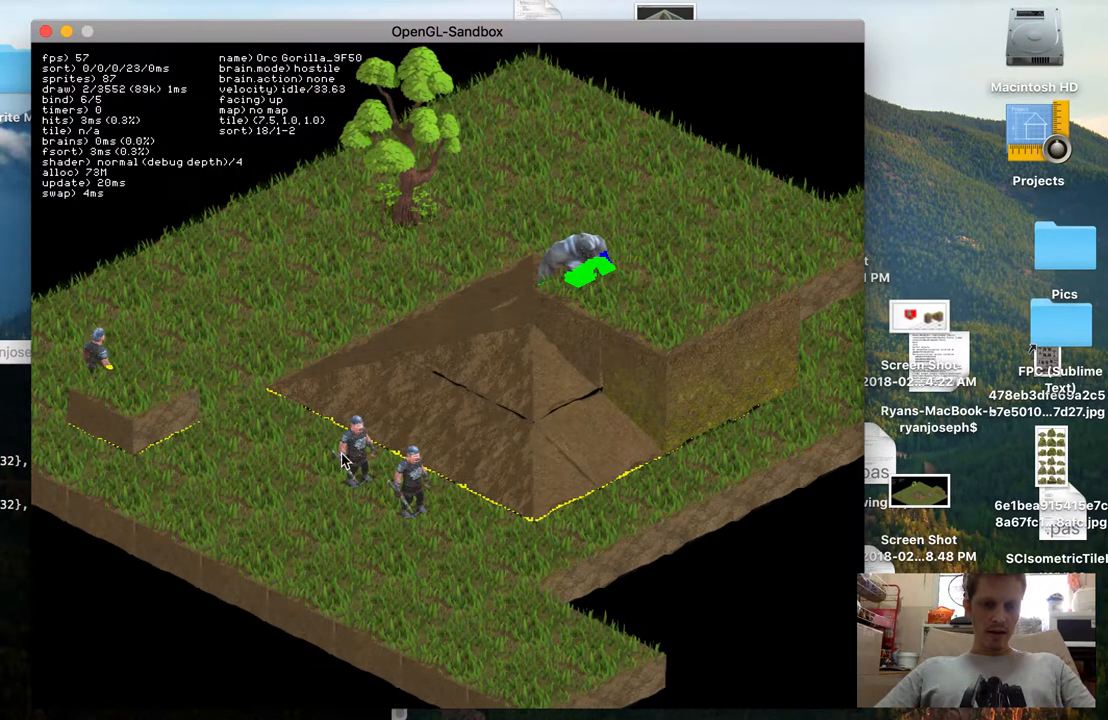
Switch the shader to sort buffer (debug depth) so the terrain shows red depth gradients.
click(590, 285)
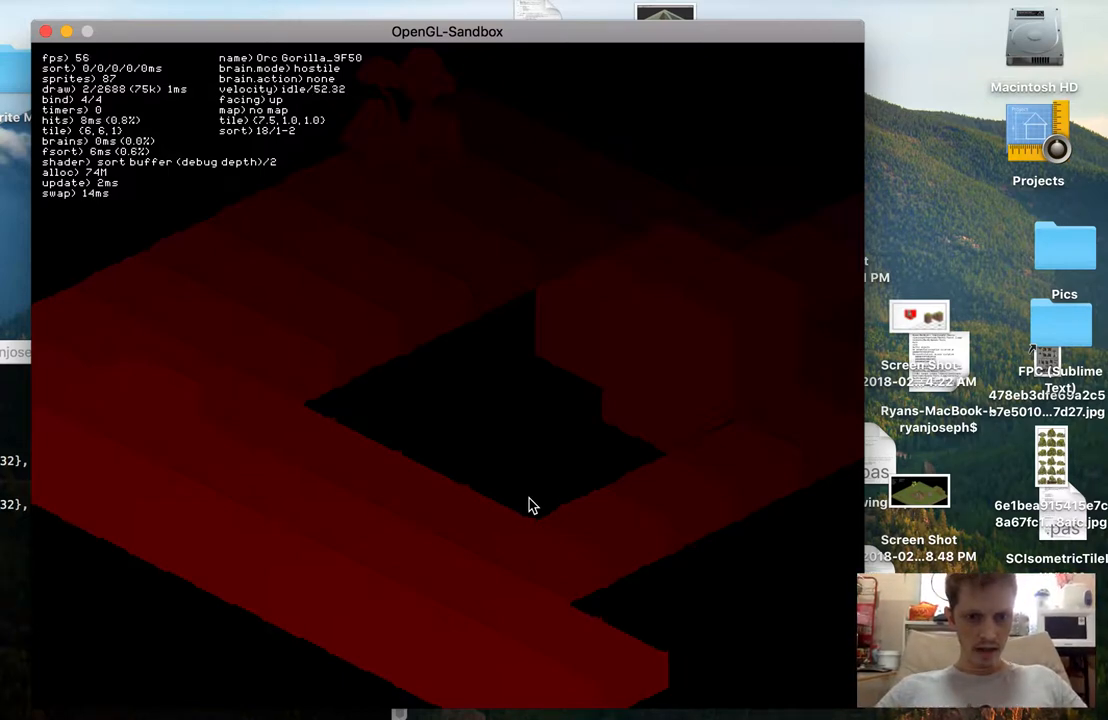
mouse_move(595, 265)
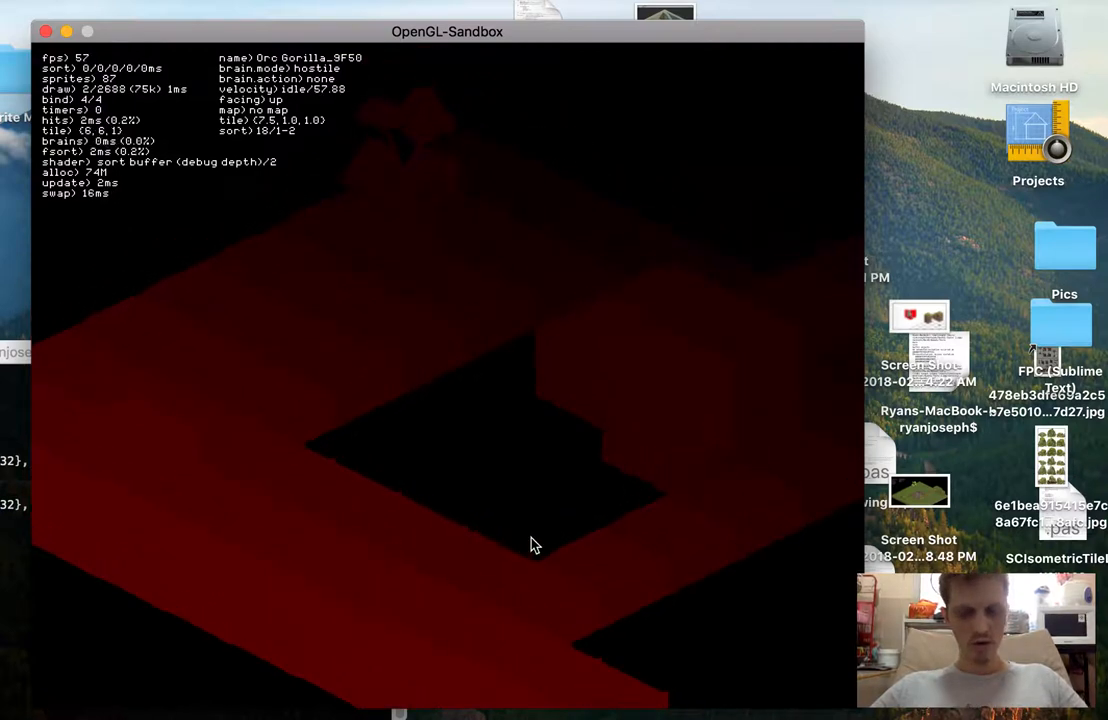
mouse_move(530, 417)
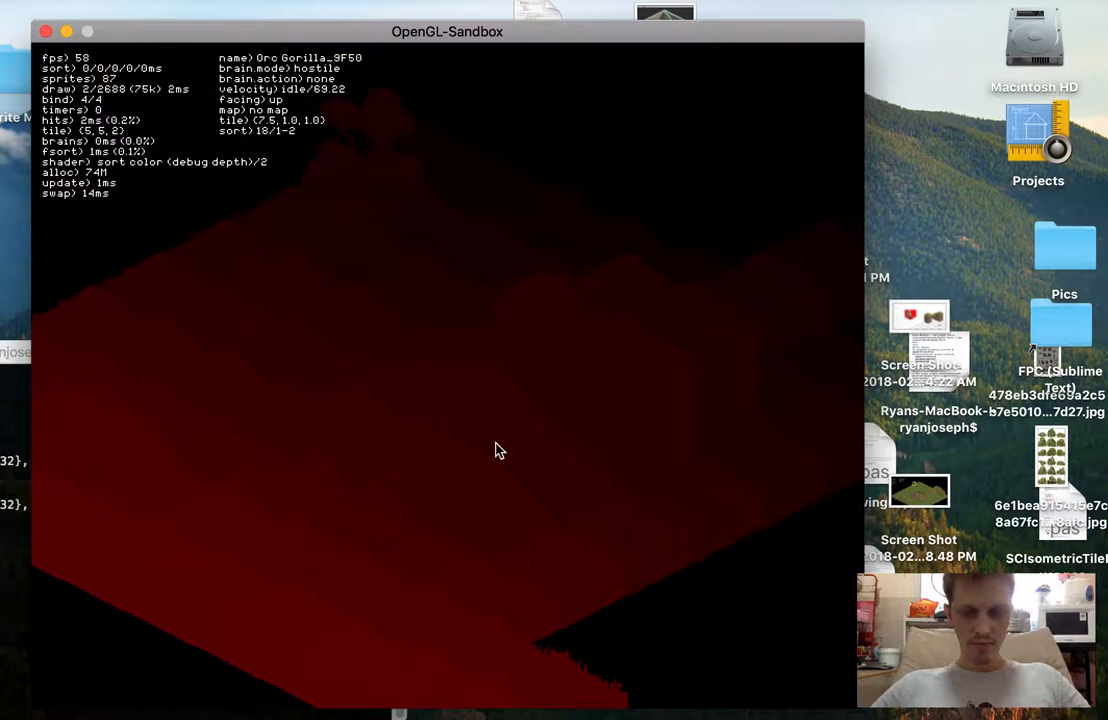
mouse_move(518, 447)
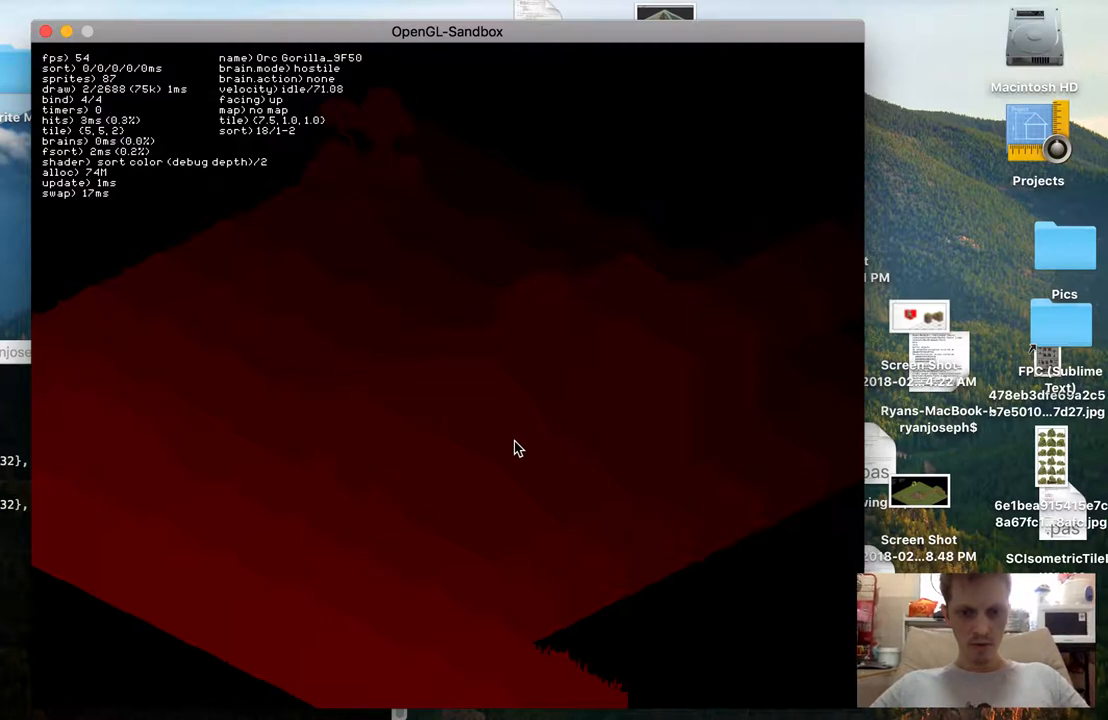
mouse_move(515, 431)
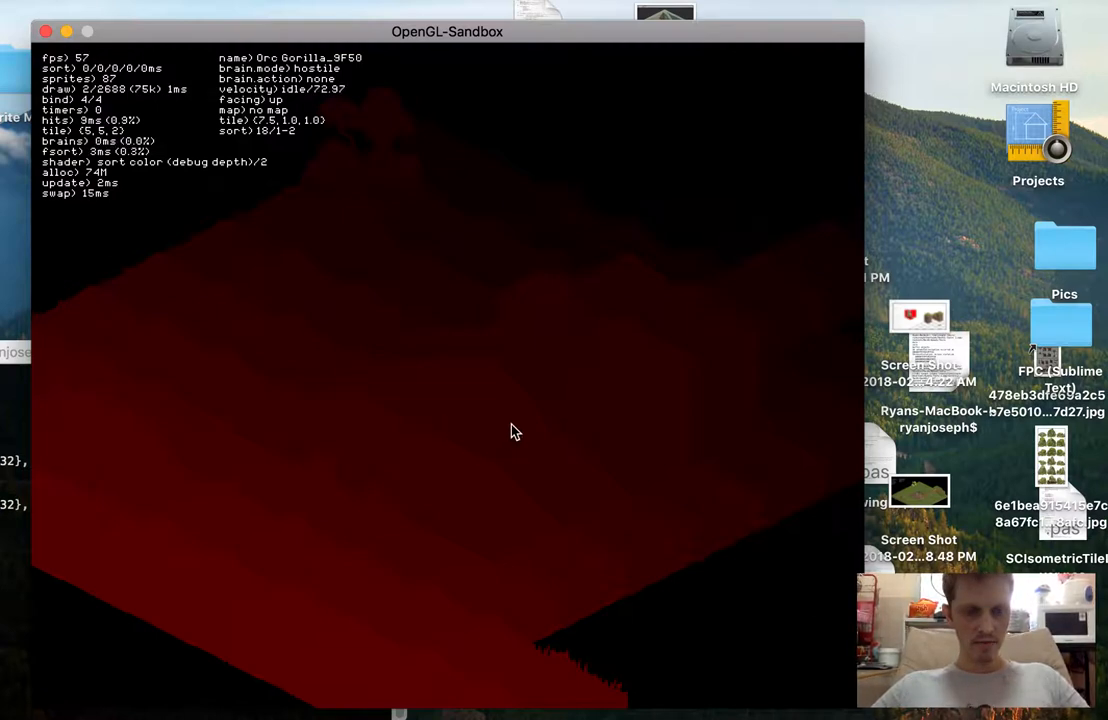
mouse_move(476, 371)
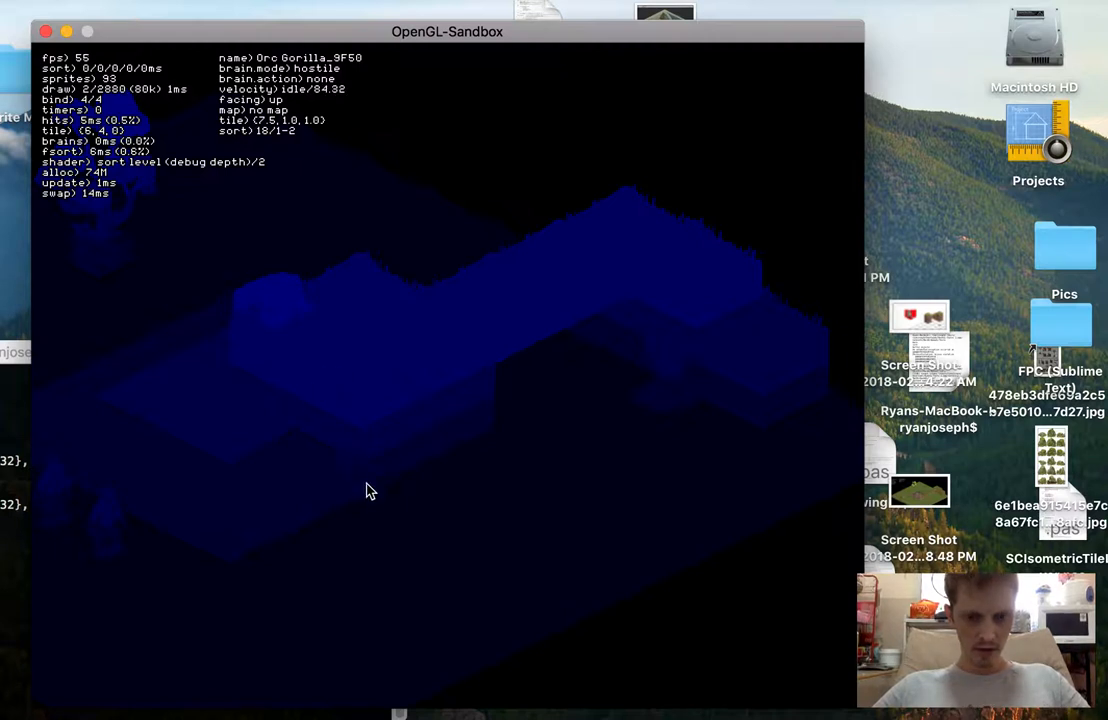
mouse_move(392, 460)
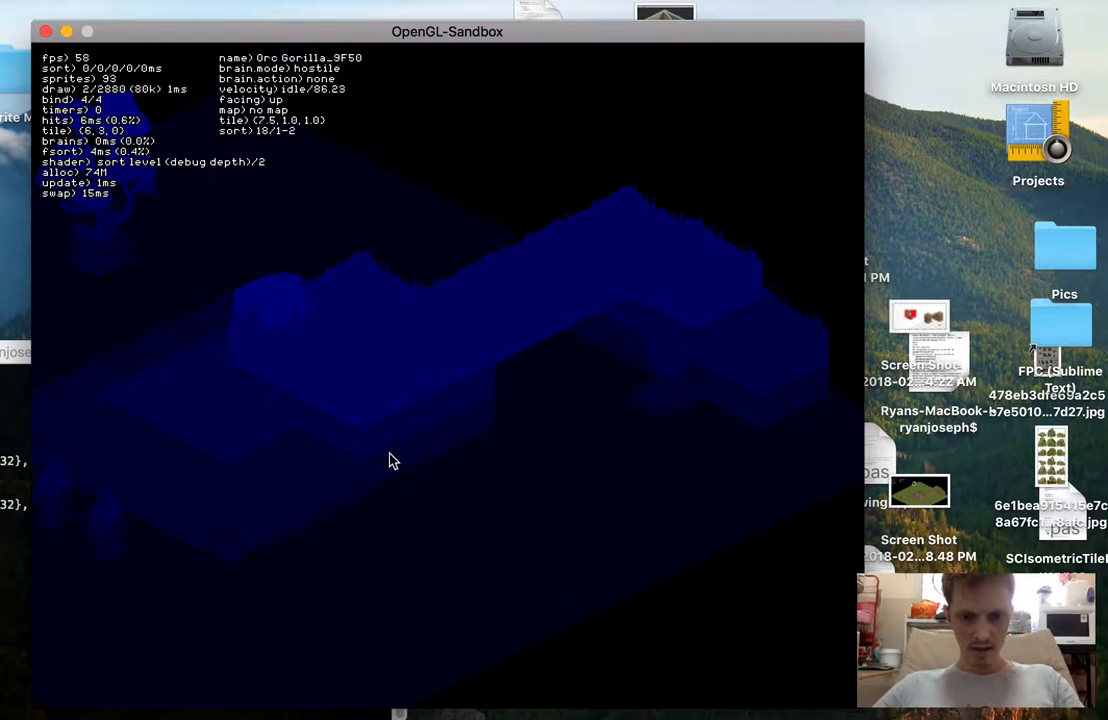
mouse_move(351, 477)
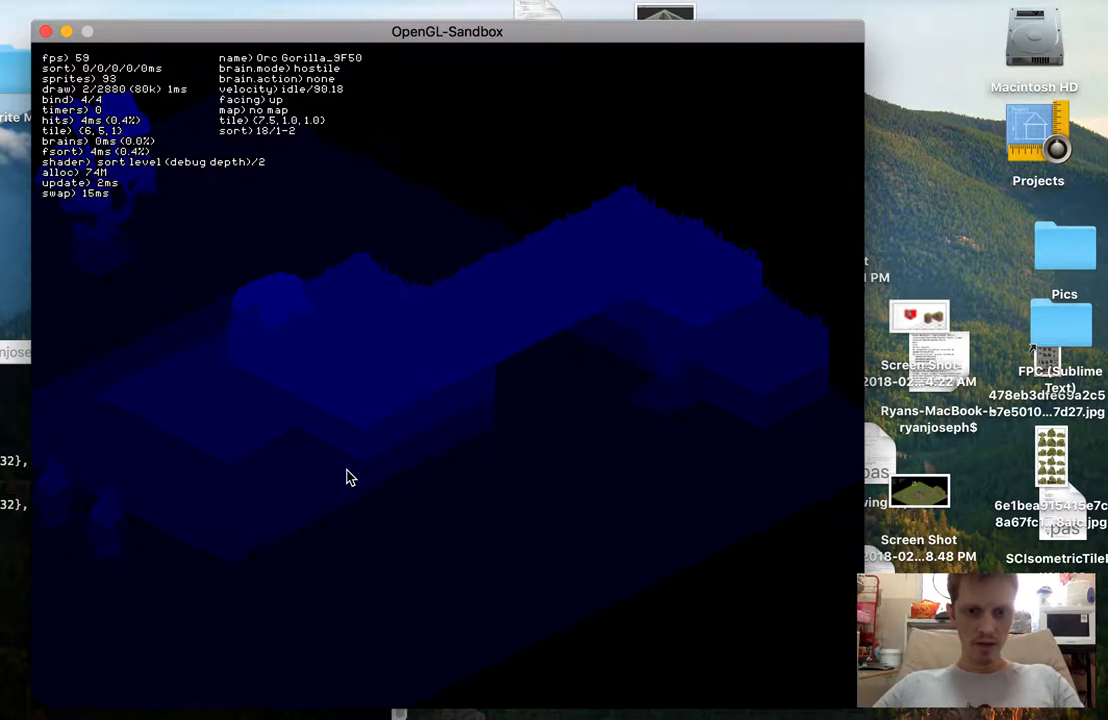
mouse_move(365, 475)
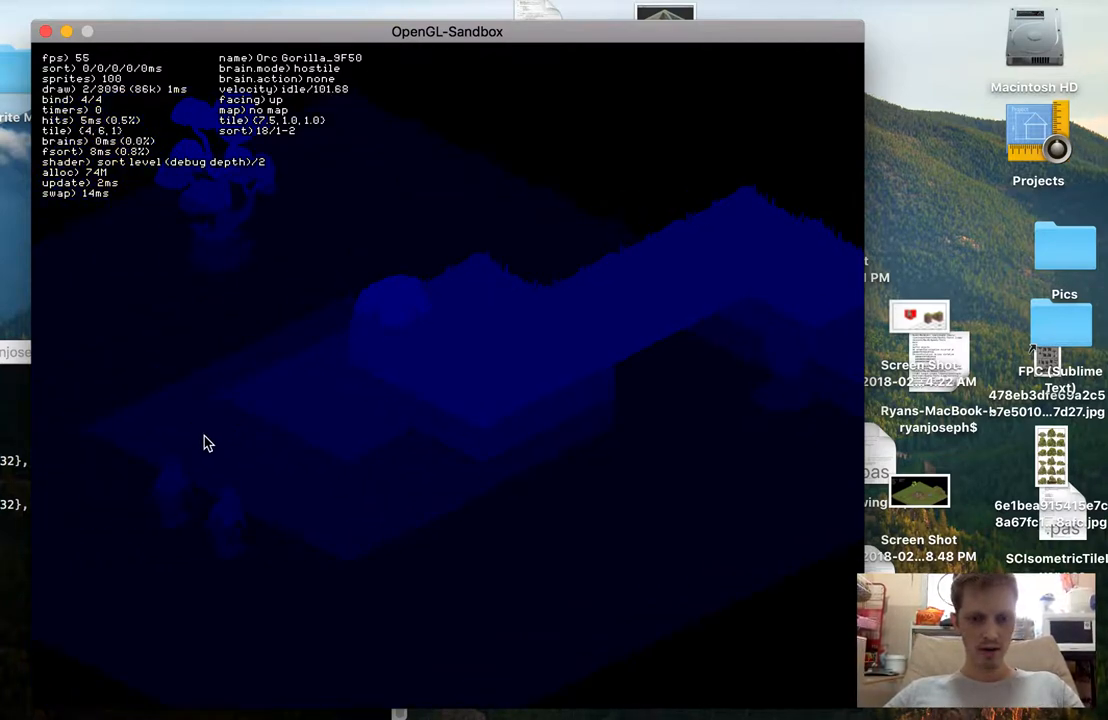
mouse_move(282, 467)
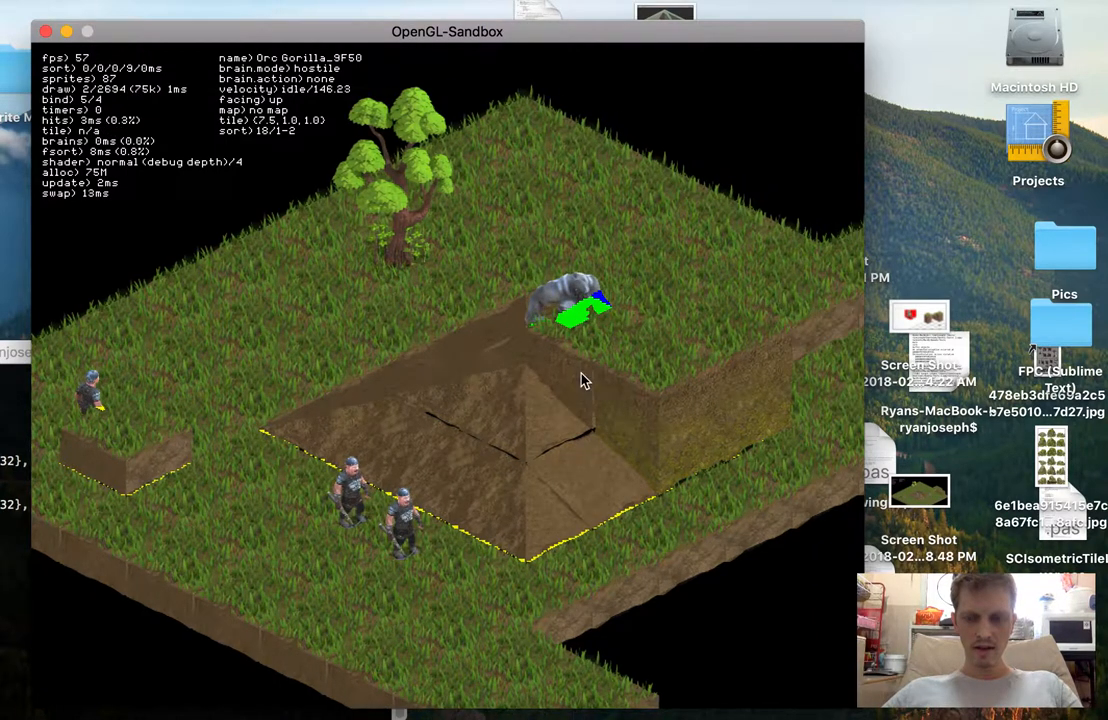
mouse_move(705, 315)
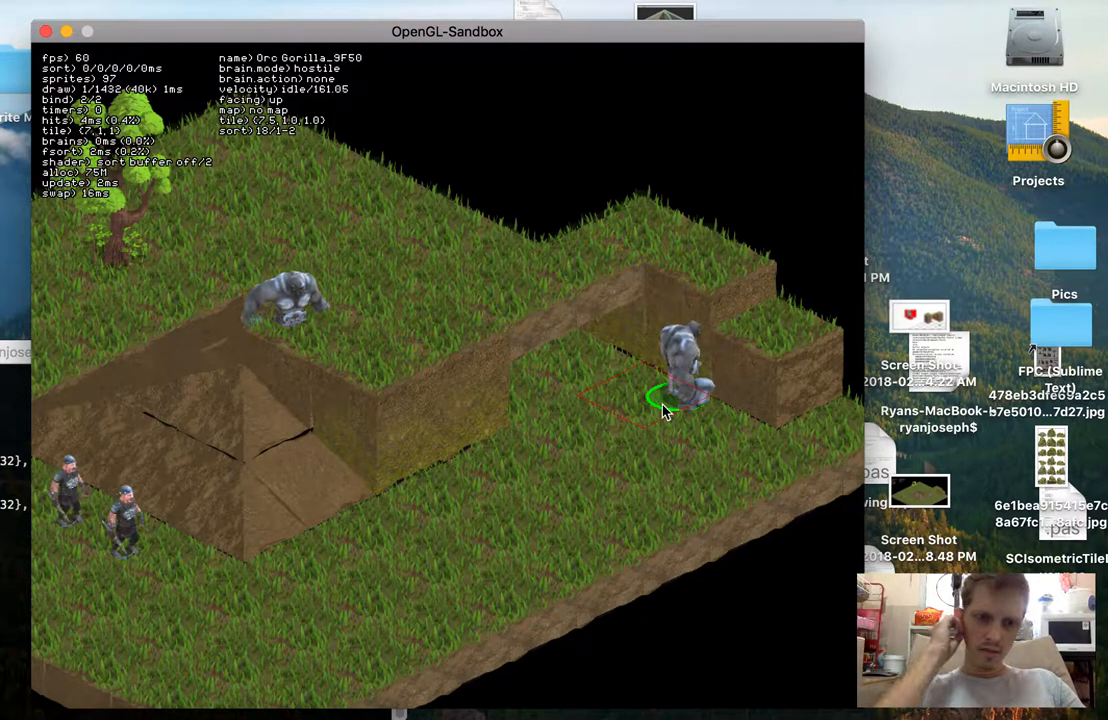
mouse_move(700, 335)
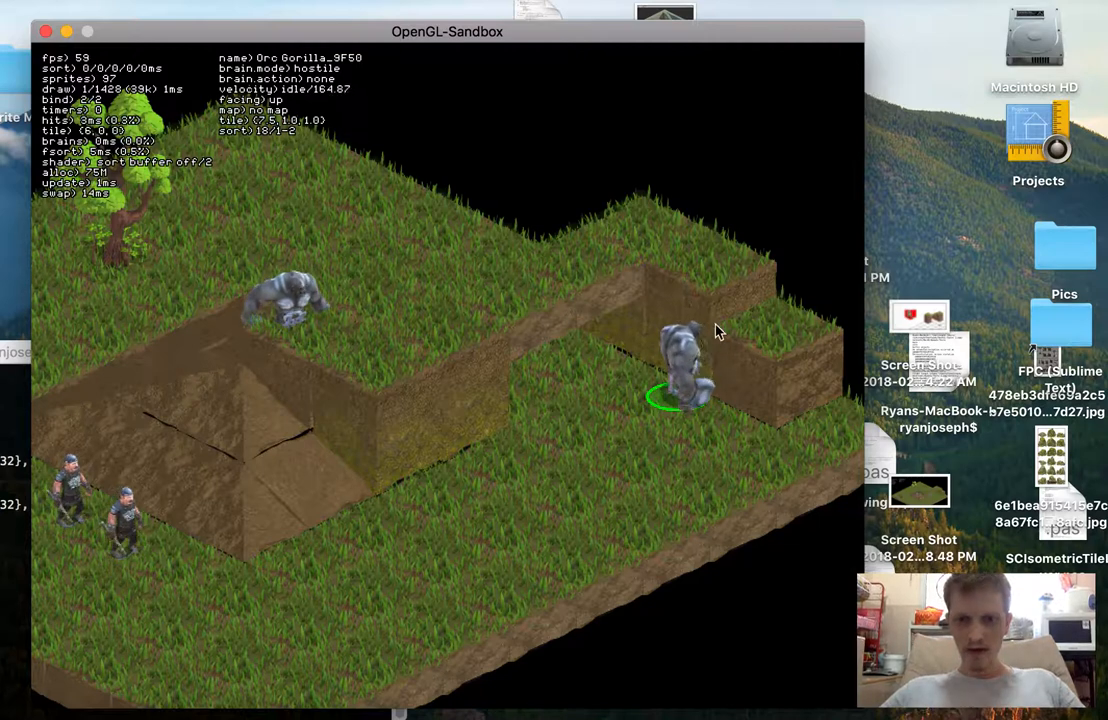
mouse_move(708, 335)
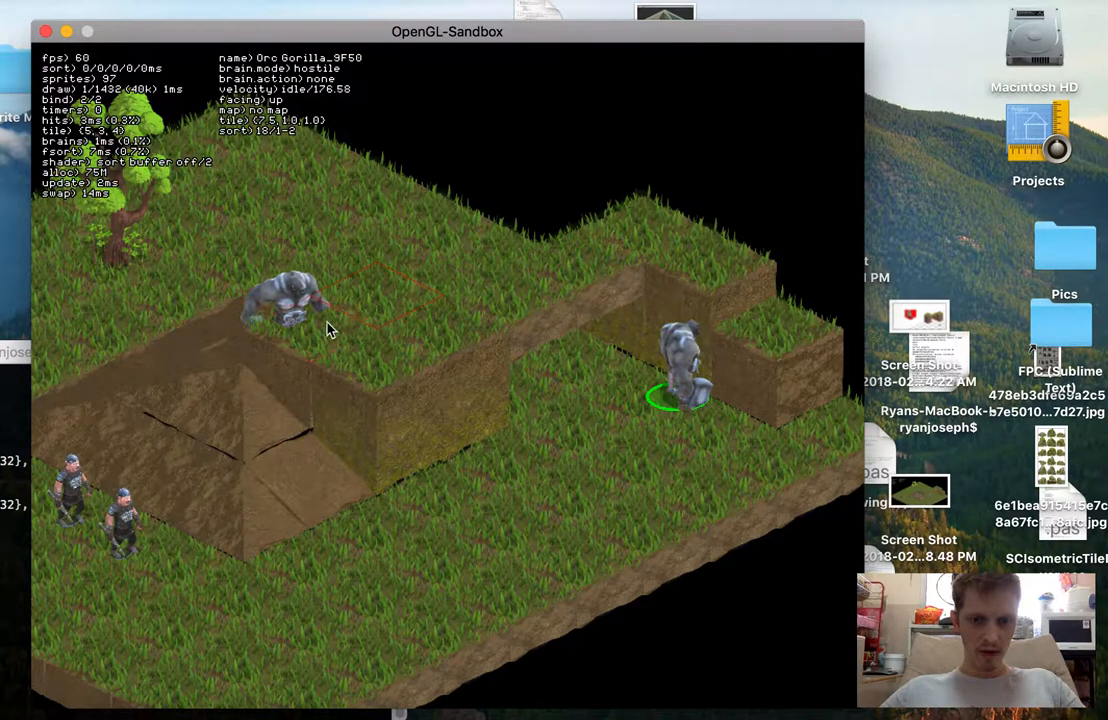
mouse_move(258, 352)
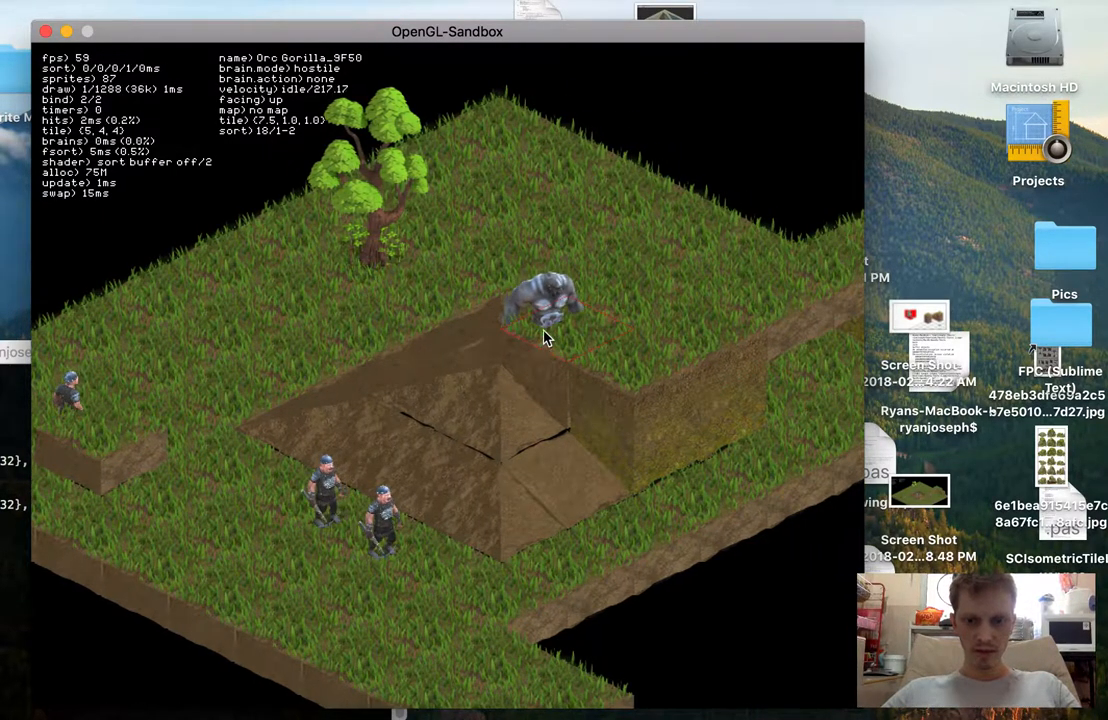
Select a unit on the map to inspect it, with the sort buffer off.
click(325, 500)
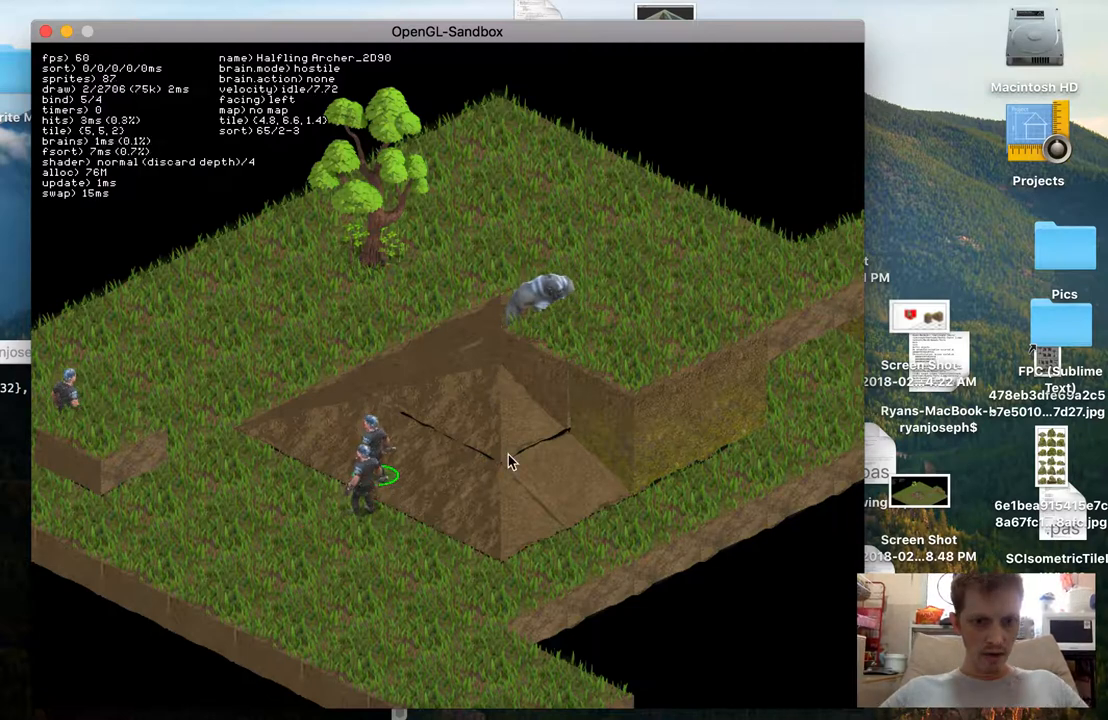
mouse_move(418, 448)
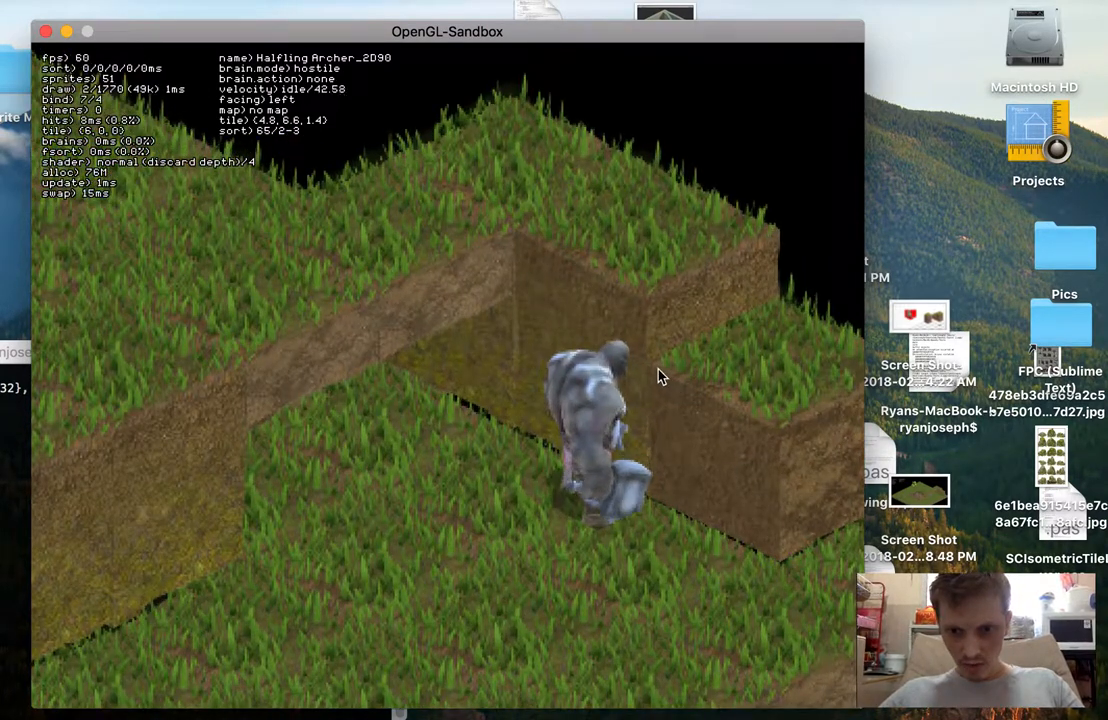
mouse_move(590, 335)
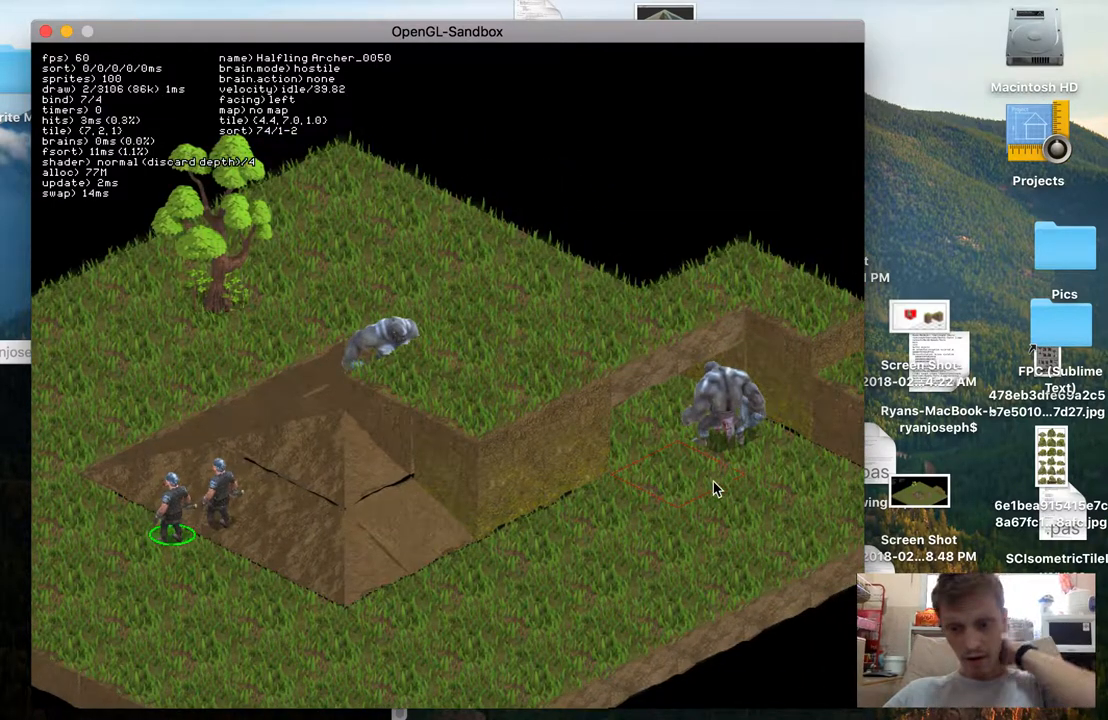
mouse_move(695, 500)
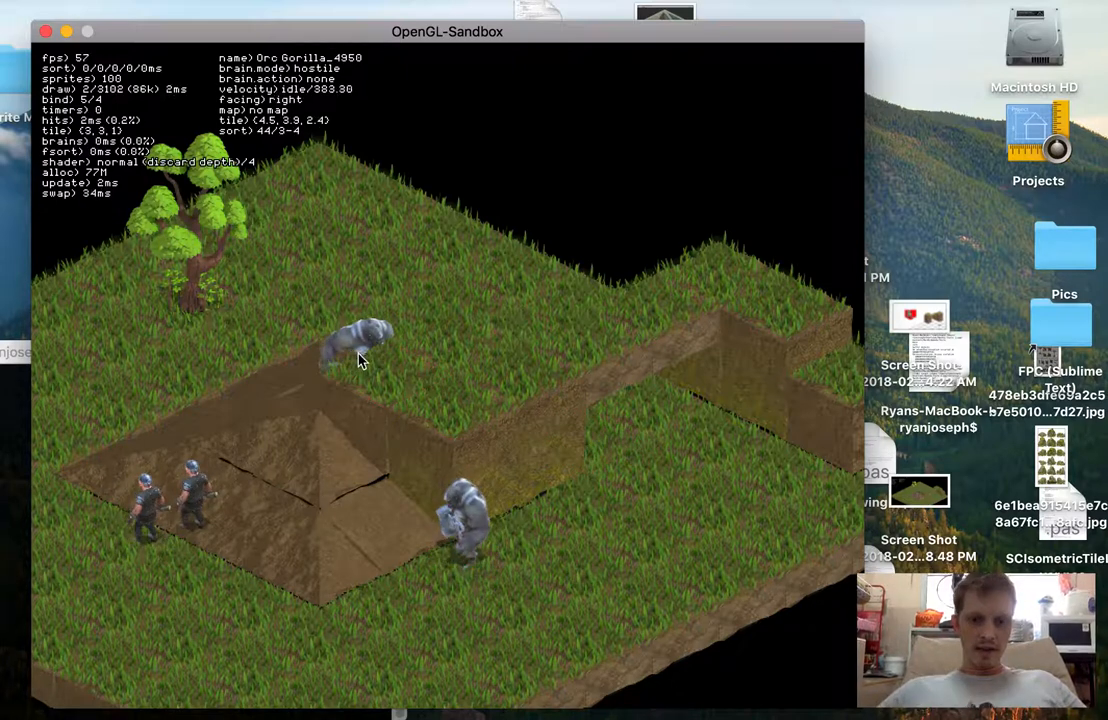
Move the second Orc Gorilla to a tile at the pyramid pit's edge.
click(355, 350)
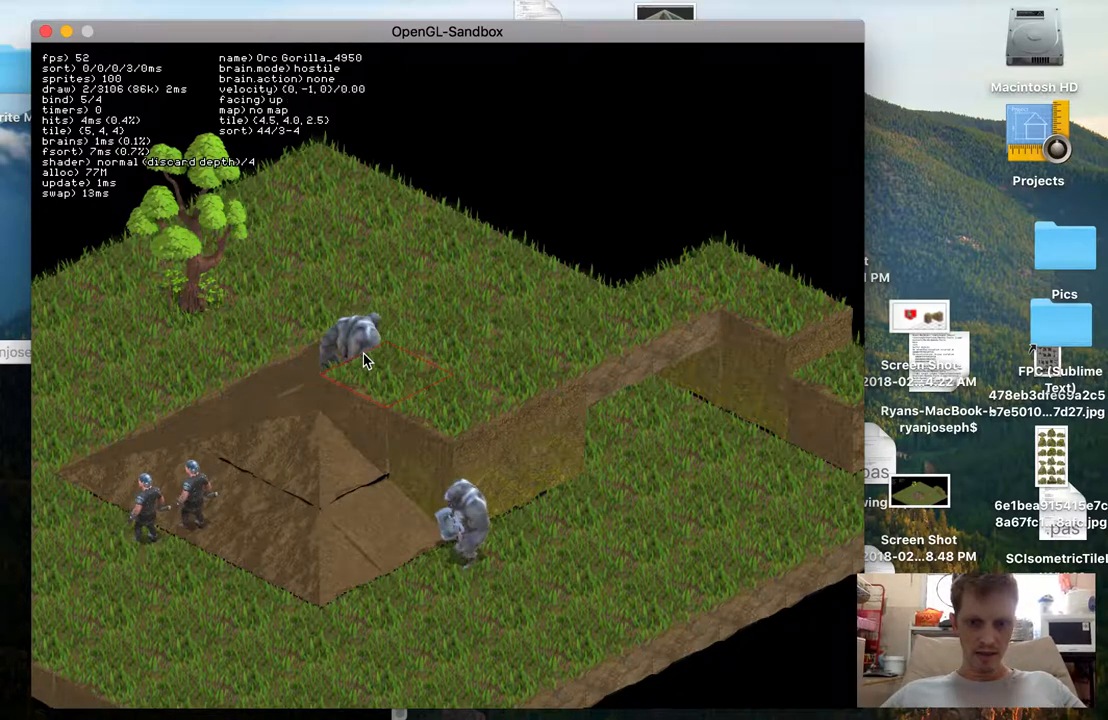